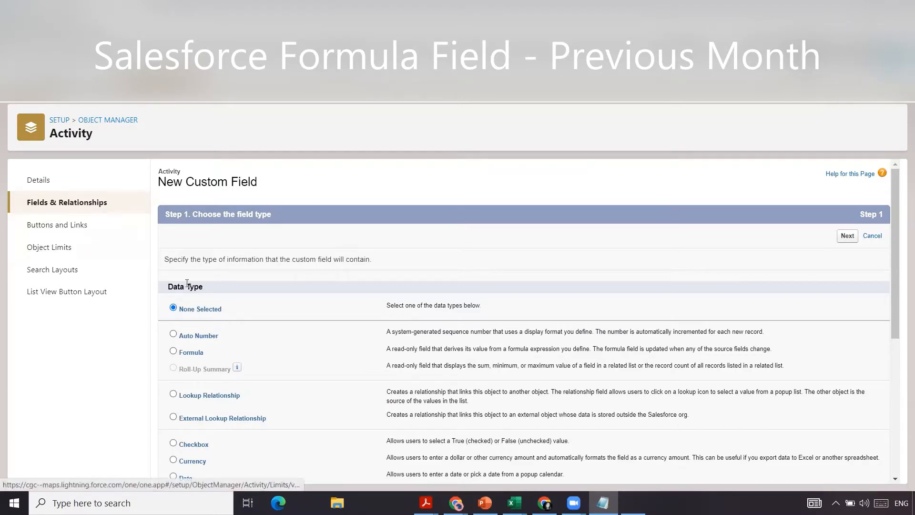
# Choose Formula as the new Activity field's data type and continue
pyautogui.click(174, 352)
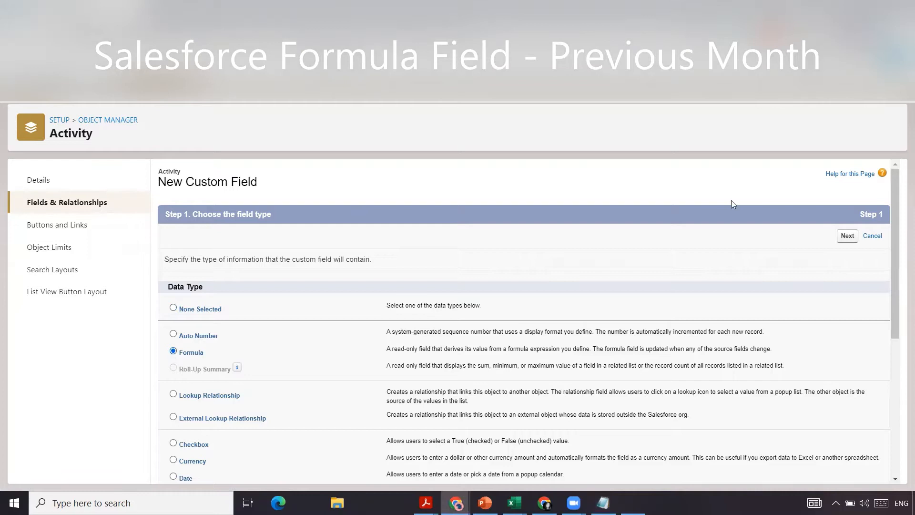
pyautogui.click(847, 236)
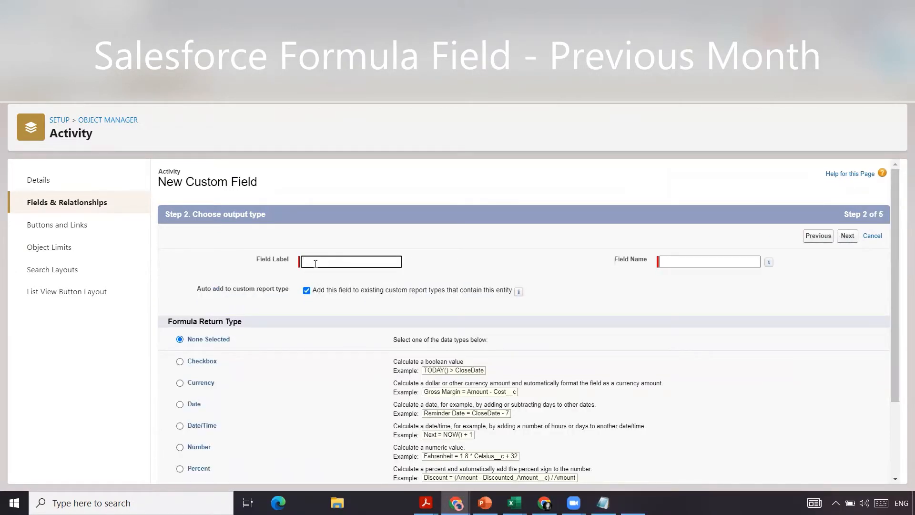
# Label the field 'Previous Month' with a Checkbox return type and continue to the formula editor
pyautogui.write('Previous Mont')
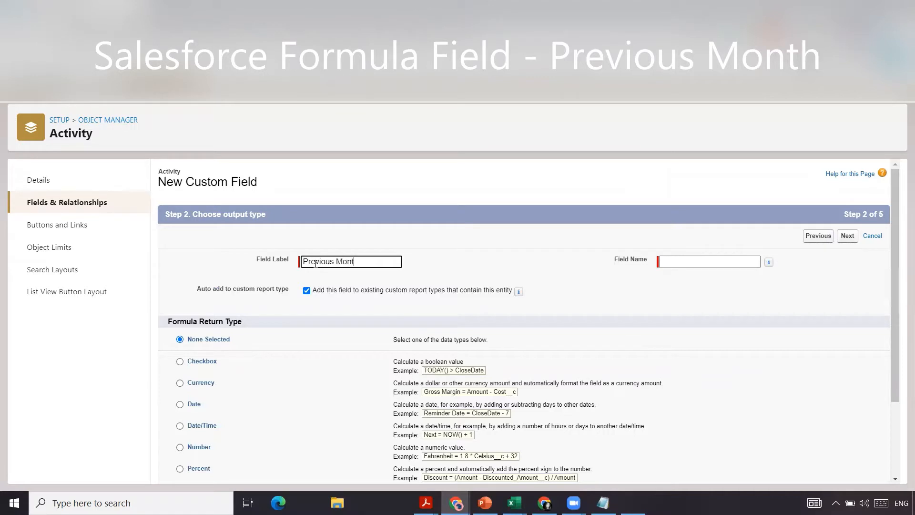
pyautogui.click(180, 360)
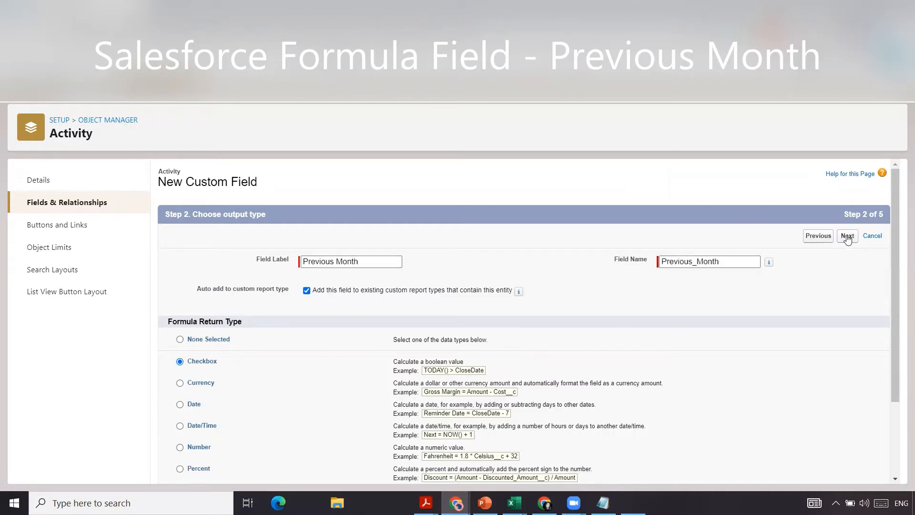
pyautogui.click(846, 236)
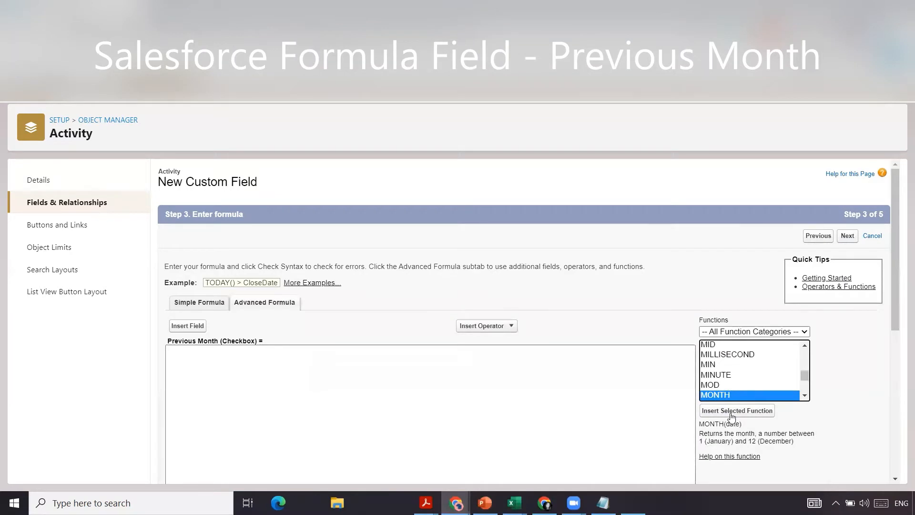
# Build the formula start MONTH( ActivityDate ) using the MONTH function and Insert Field
pyautogui.click(737, 410)
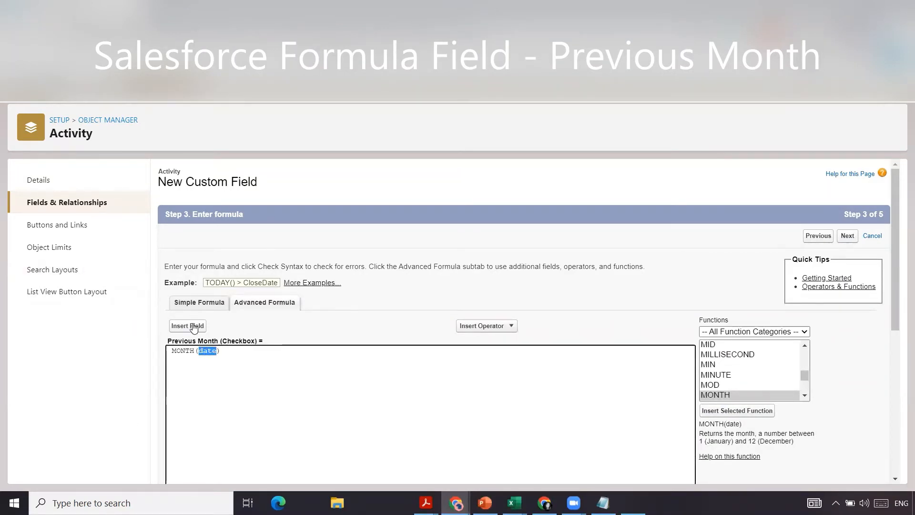
pyautogui.click(188, 326)
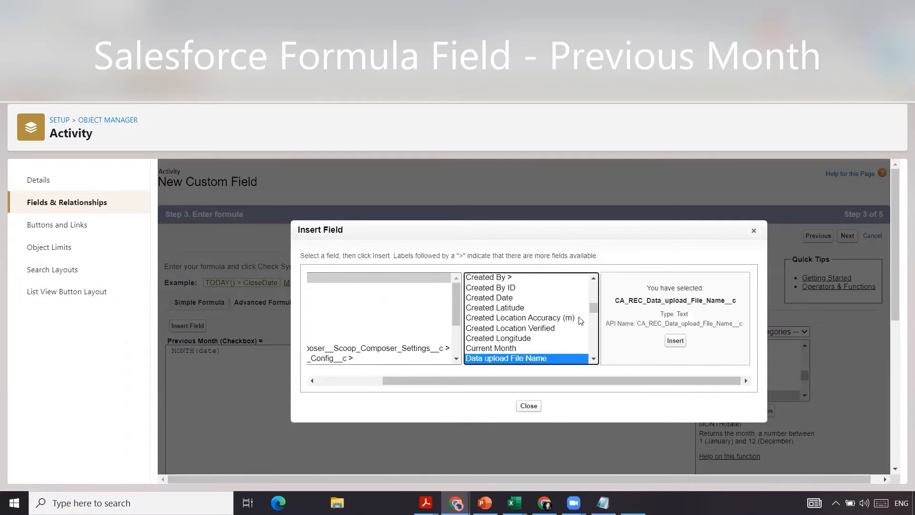
pyautogui.scroll(-3)
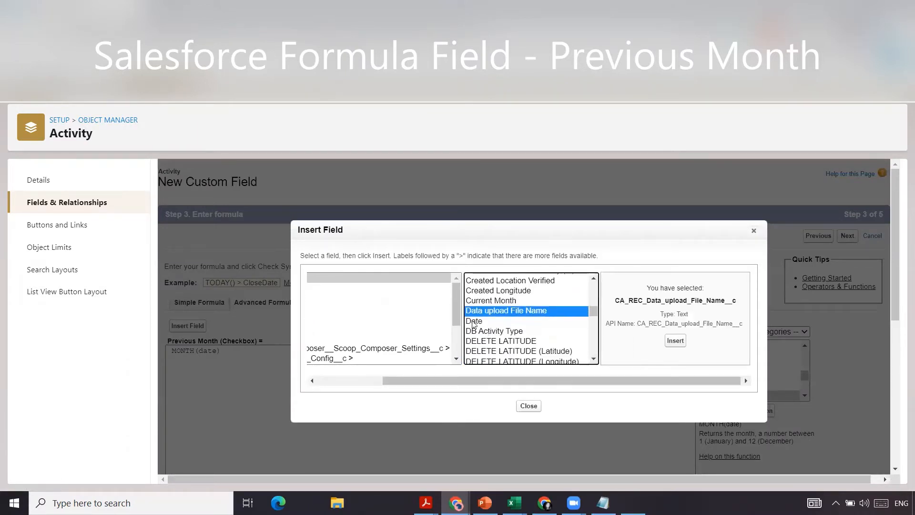
pyautogui.click(528, 406)
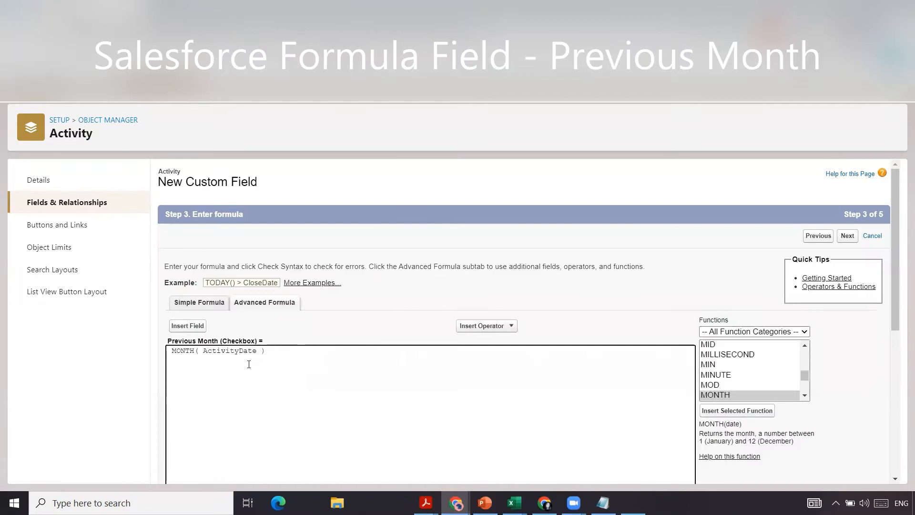
# Complete the formula as MONTH( ActivityDate ) = MONTH(TODAY())-1
pyautogui.write('=')
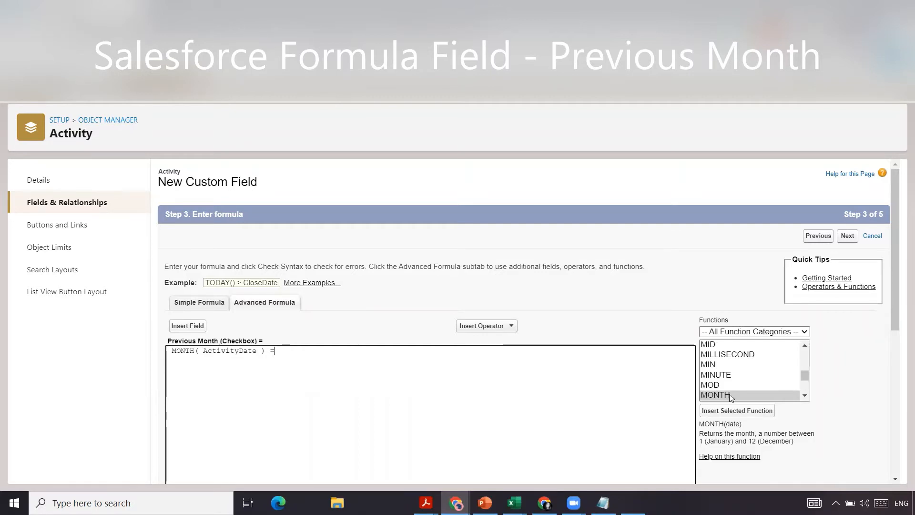
pyautogui.click(736, 410)
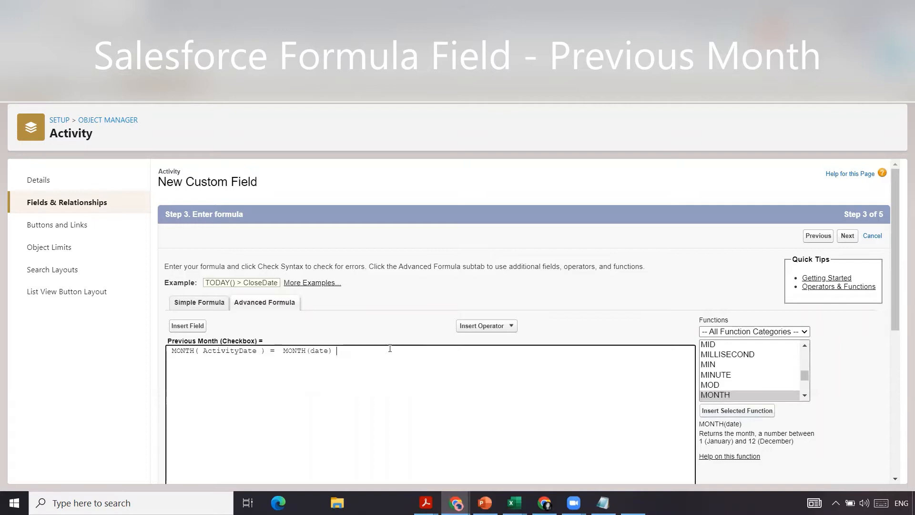
pyautogui.doubleClick(320, 351)
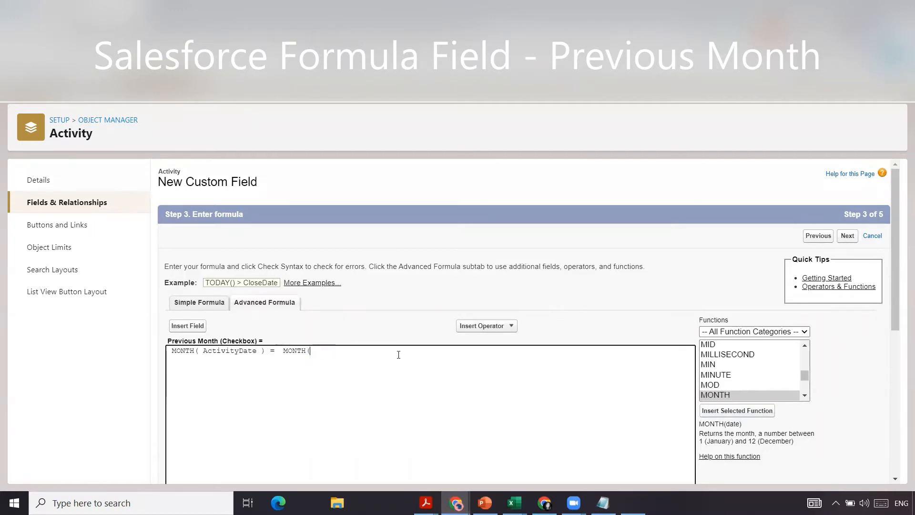
pyautogui.write('TOD')
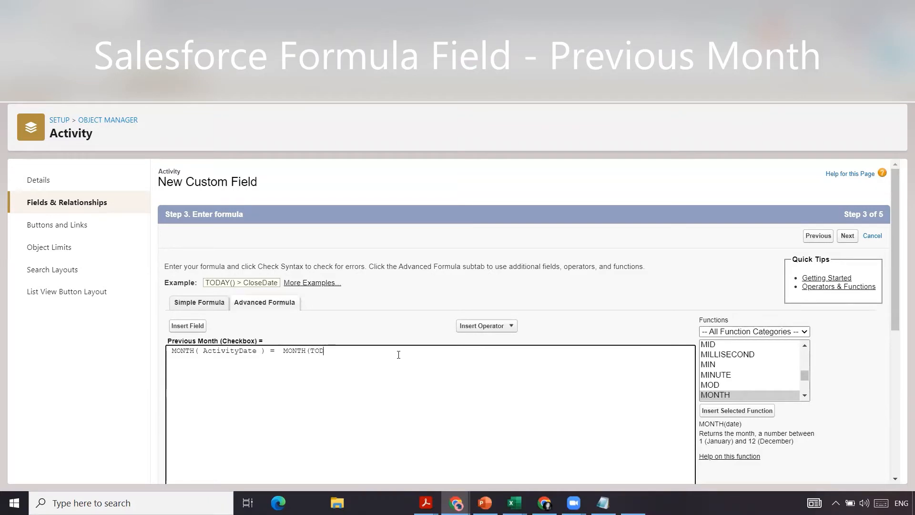
pyautogui.write('DAY)')
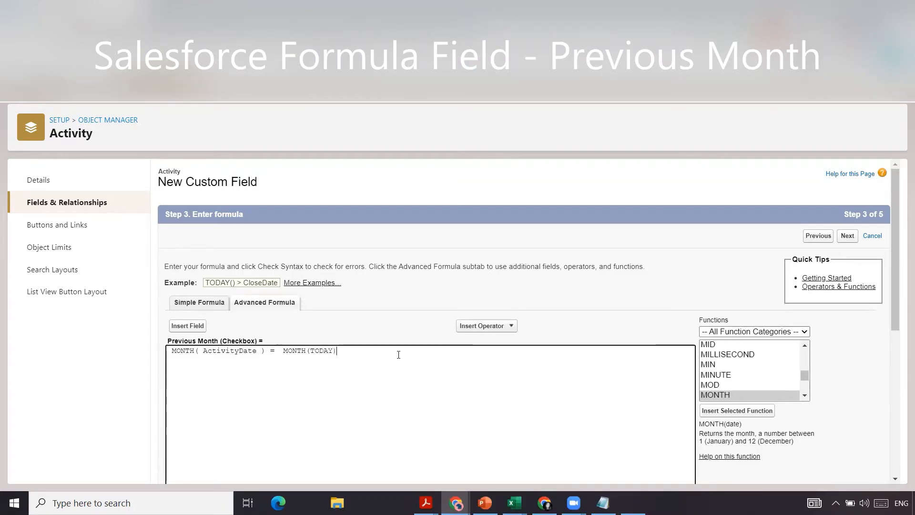
pyautogui.press('Backspace')
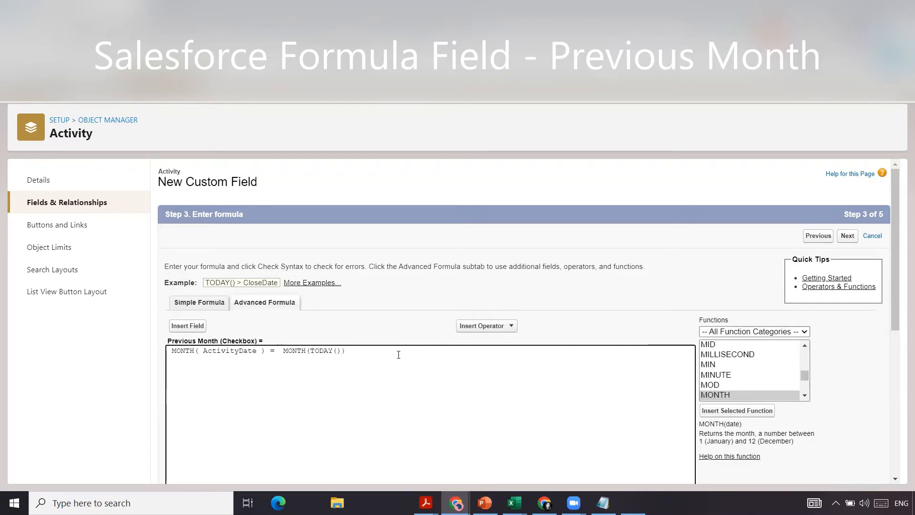
pyautogui.write('-1')
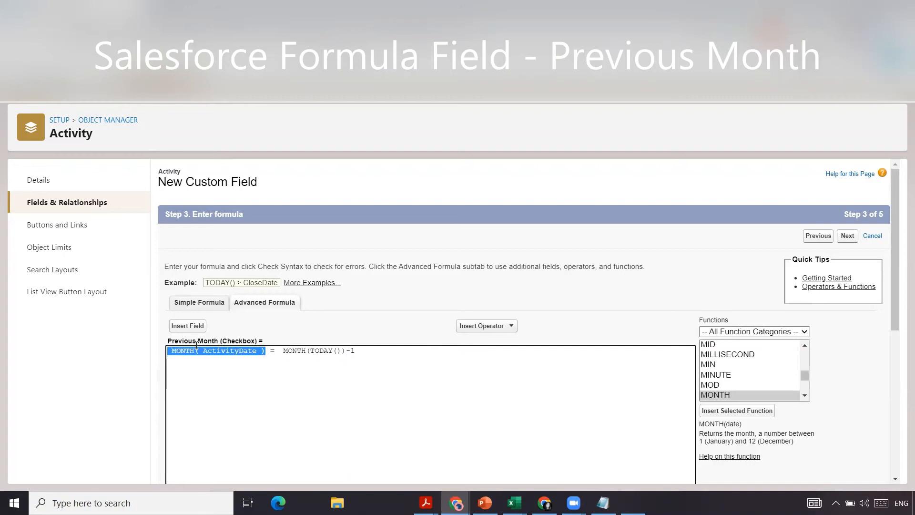
pyautogui.moveTo(220, 350)
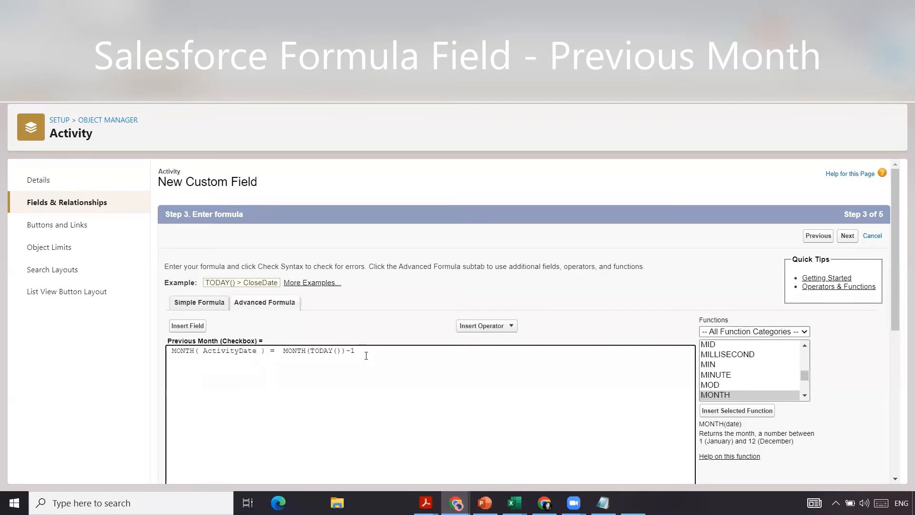
pyautogui.scroll(-3)
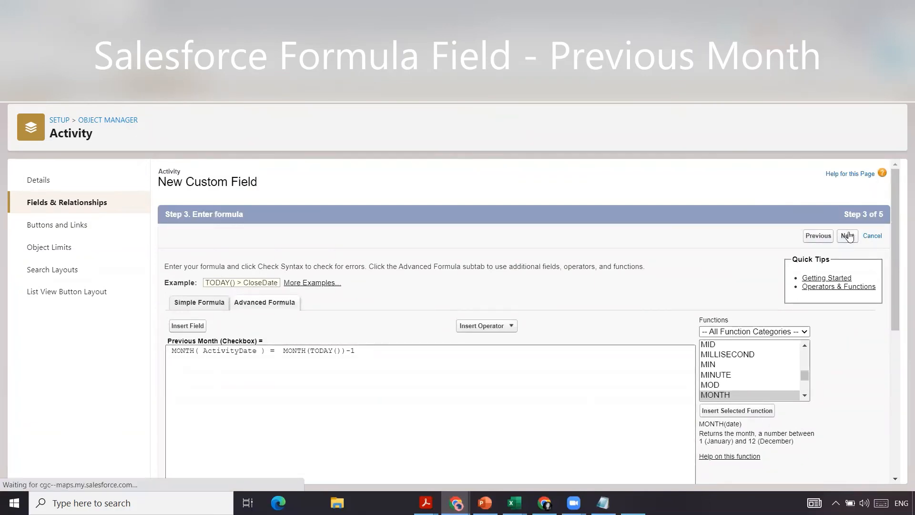
# Accept default field-level security for all profiles and reach the page layouts step
pyautogui.click(846, 235)
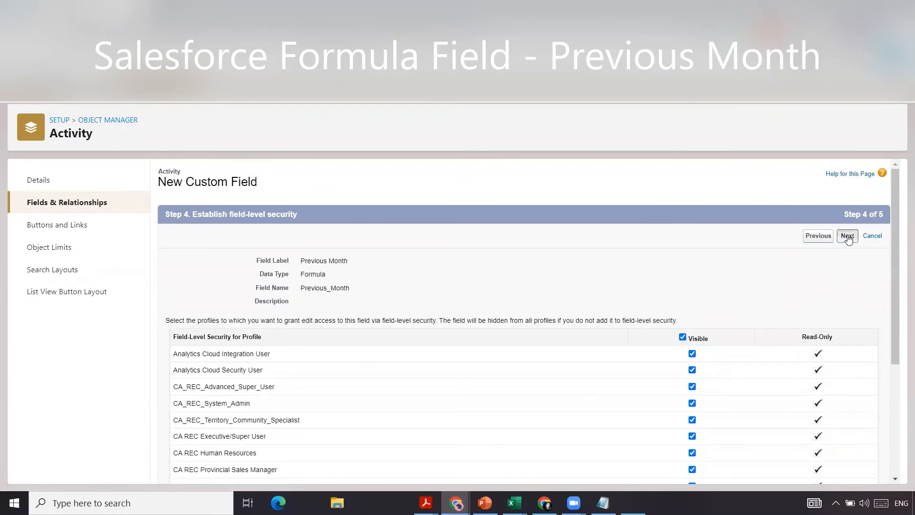
pyautogui.click(846, 236)
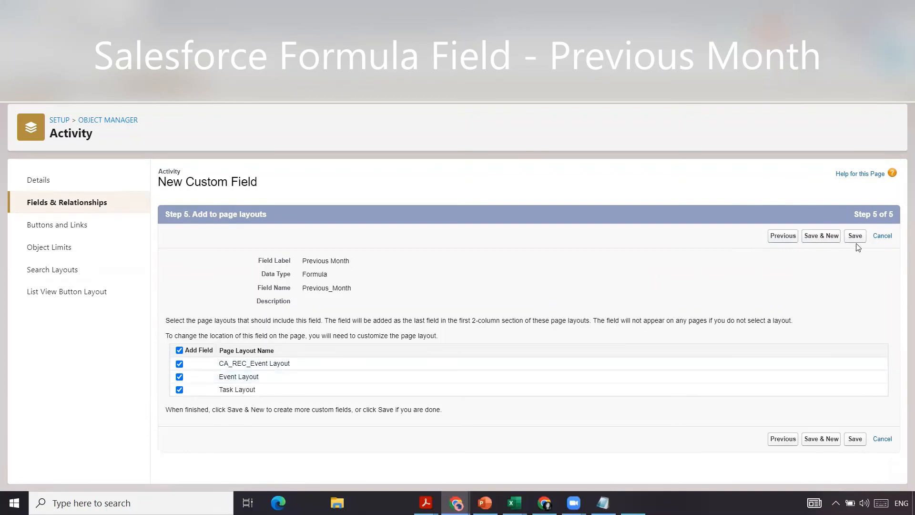
# Save the Previous Month field on all three layouts and return to the Activity object details
pyautogui.click(854, 235)
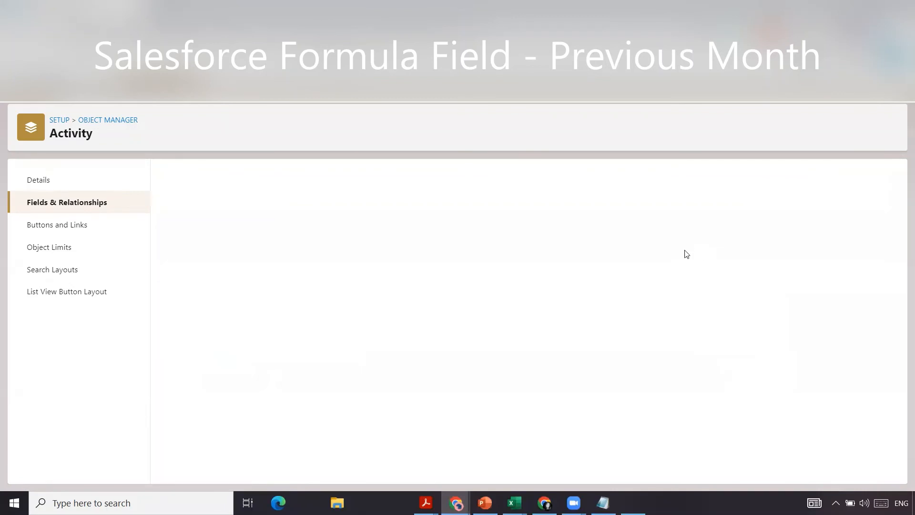
pyautogui.click(38, 180)
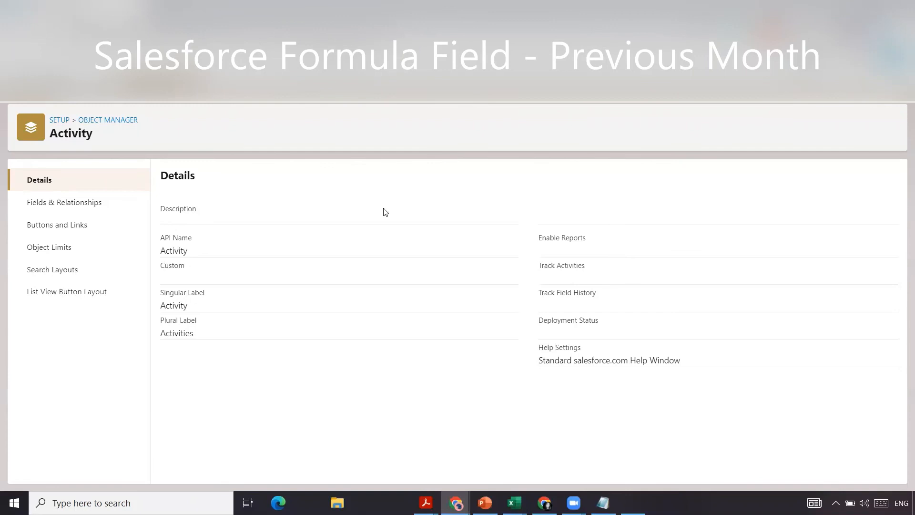
pyautogui.moveTo(239, 159)
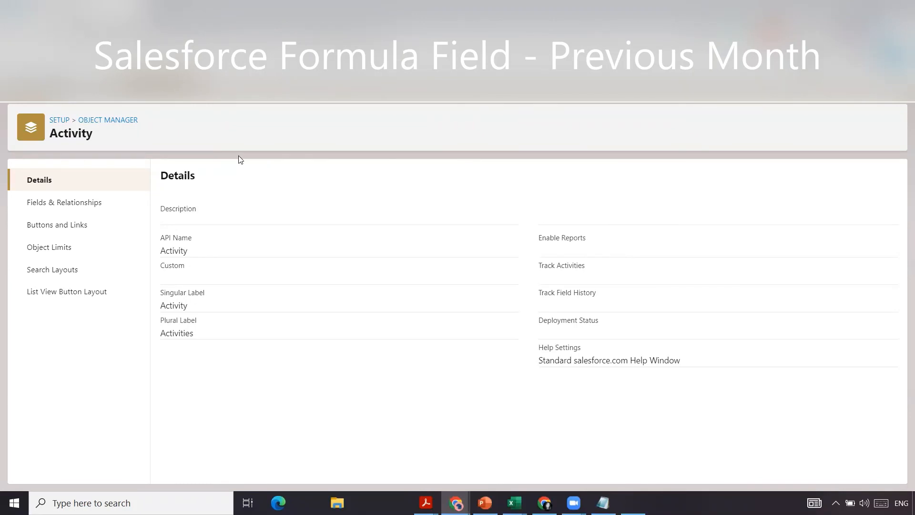
pyautogui.moveTo(538, 208)
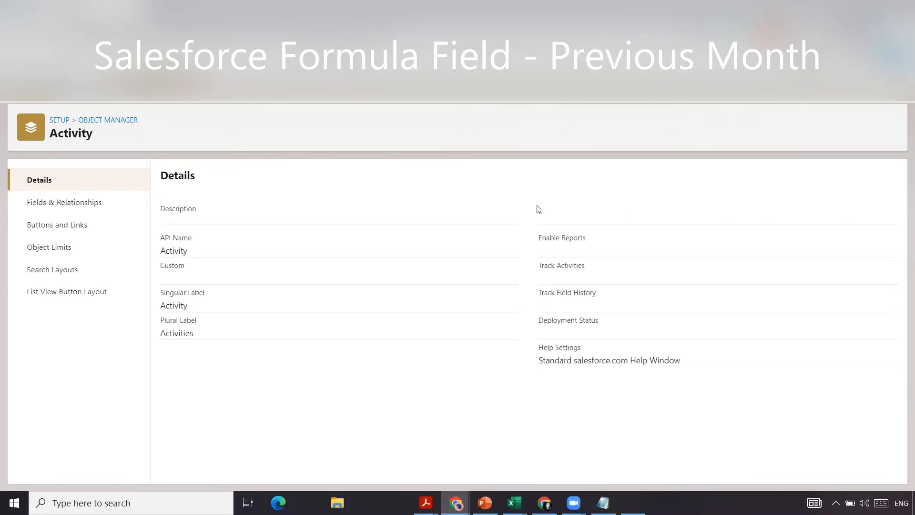
pyautogui.moveTo(588, 390)
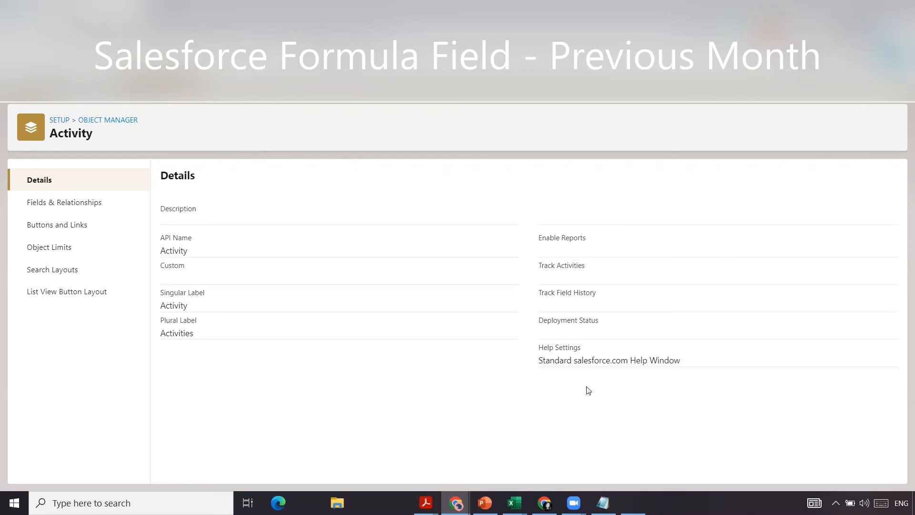